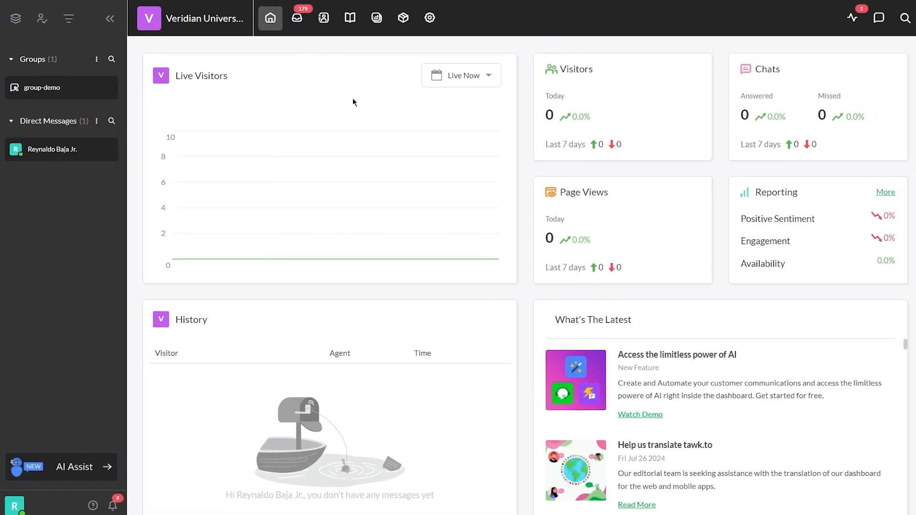
- Start activating the AI Assist add-on from the Add-ons section
left_click(397, 17)
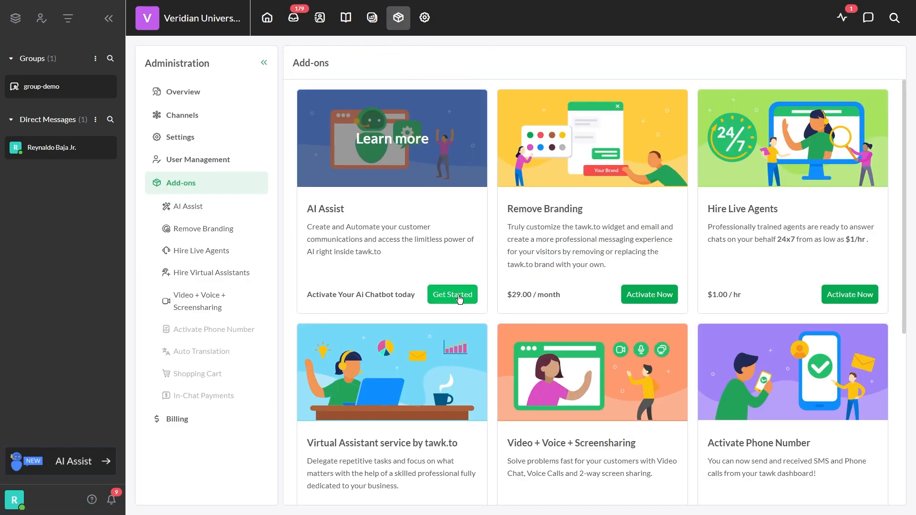
left_click(451, 294)
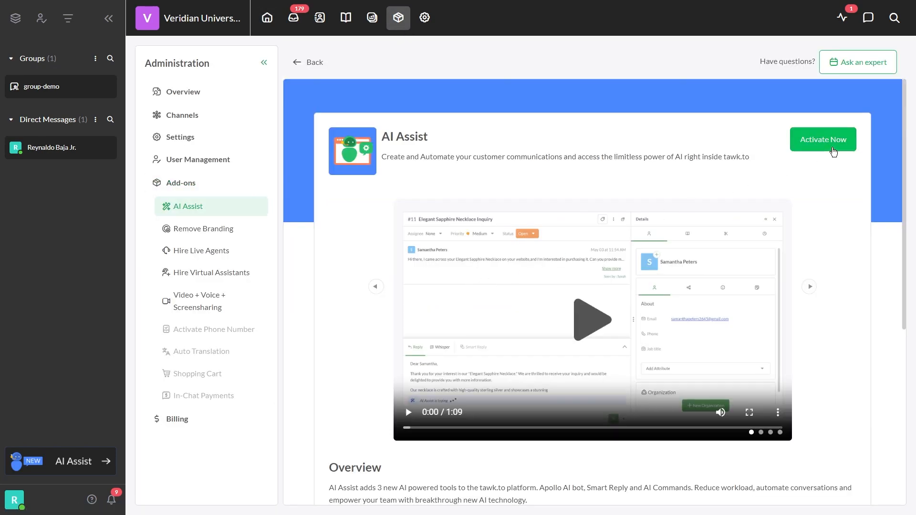
left_click(821, 140)
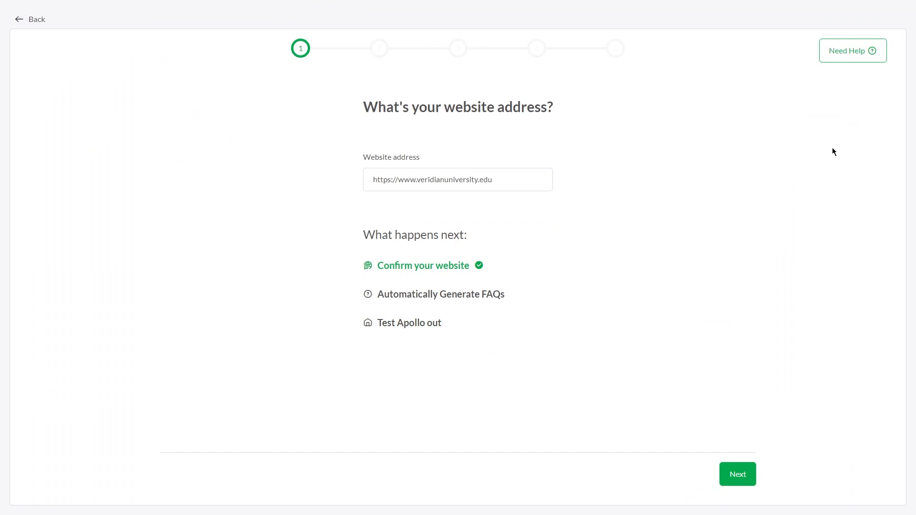
- Confirm the website address, then extend the career services FAQ with resume workshops, career counseling, job fairs and internship placement
left_click(738, 474)
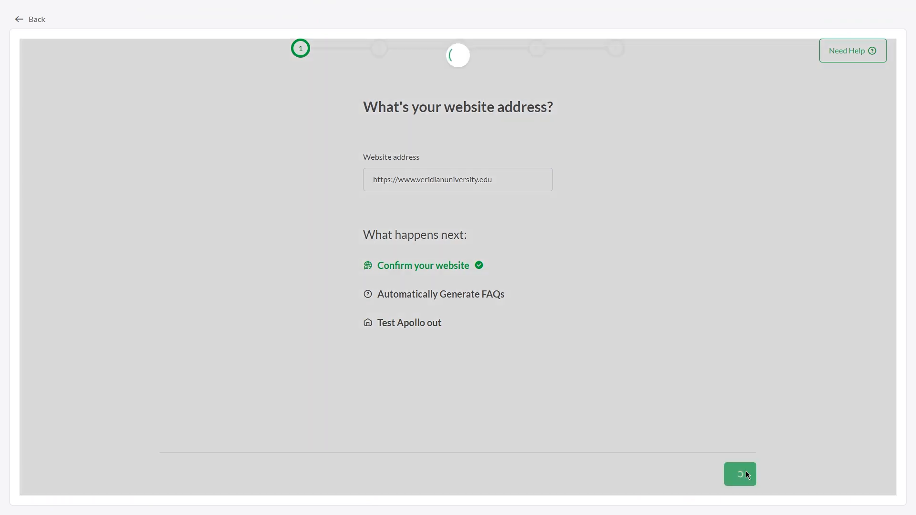
left_click(739, 474)
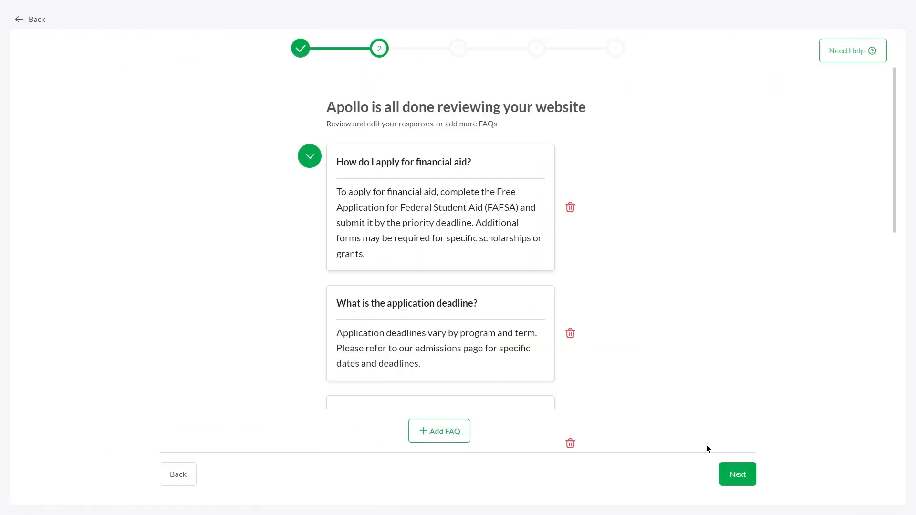
scroll("down", 3)
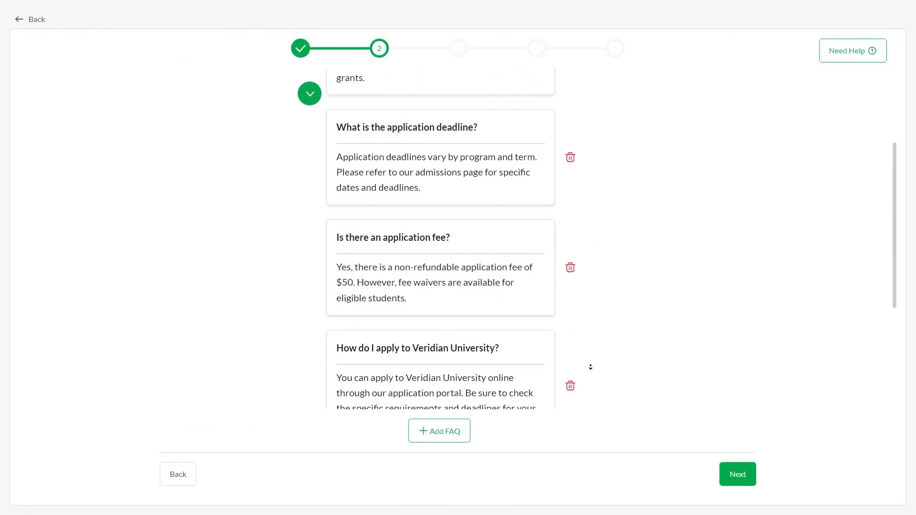
scroll("down", 3)
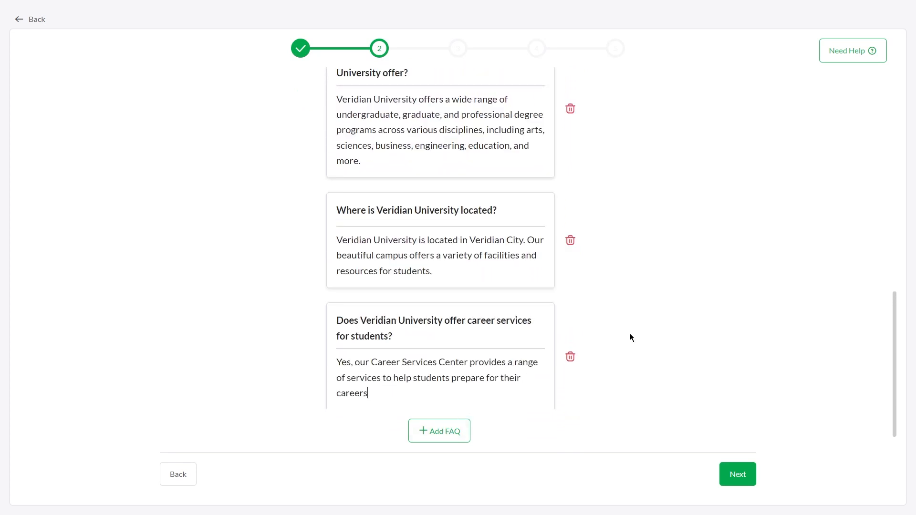
type(", including resume workshops, career counseling, job fairs, and internship placement assistance.")
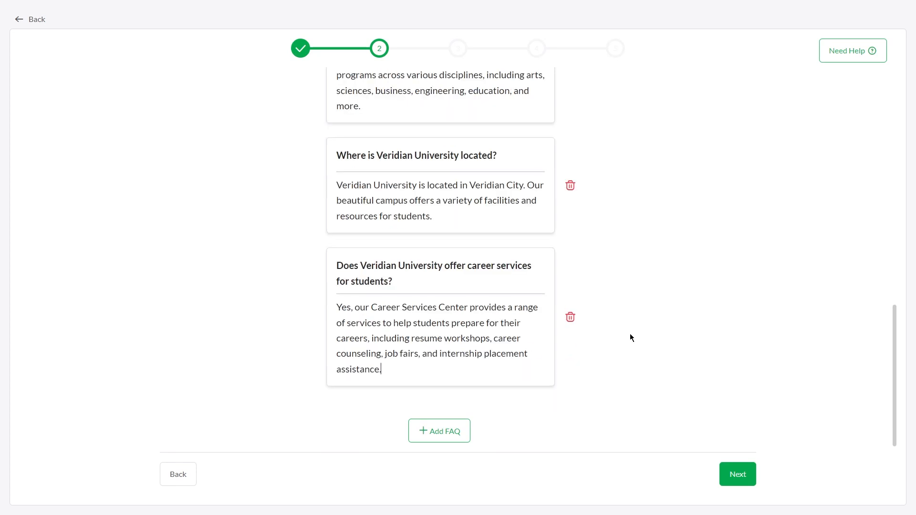
- Test the preview bot with the career services, financial aid and application fee questions
left_click(736, 474)
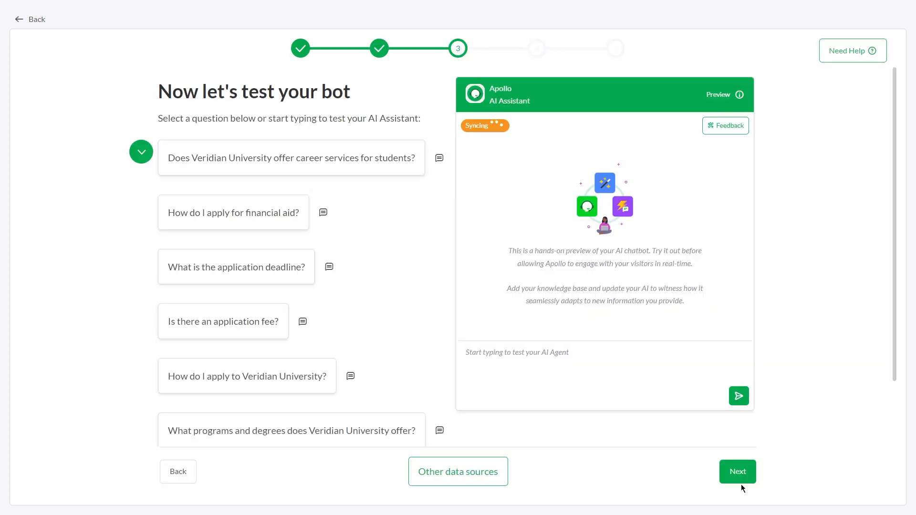
left_click(291, 157)
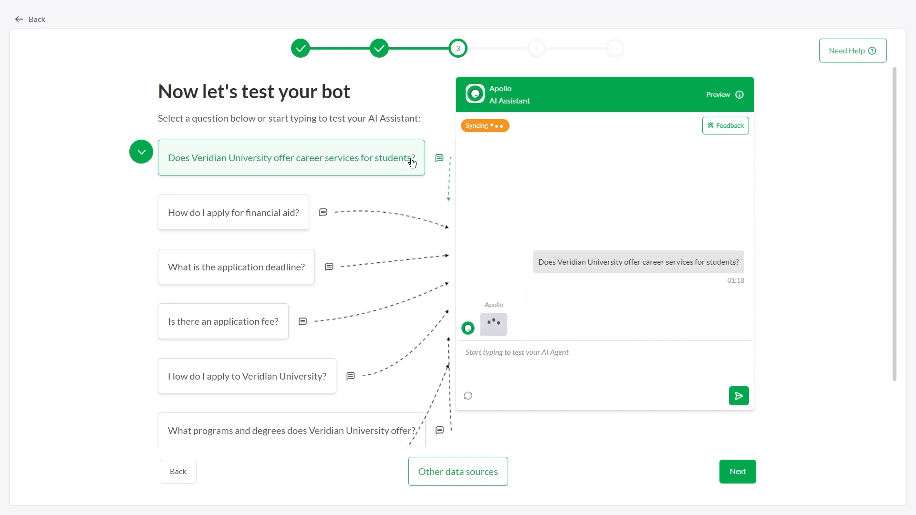
left_click(232, 212)
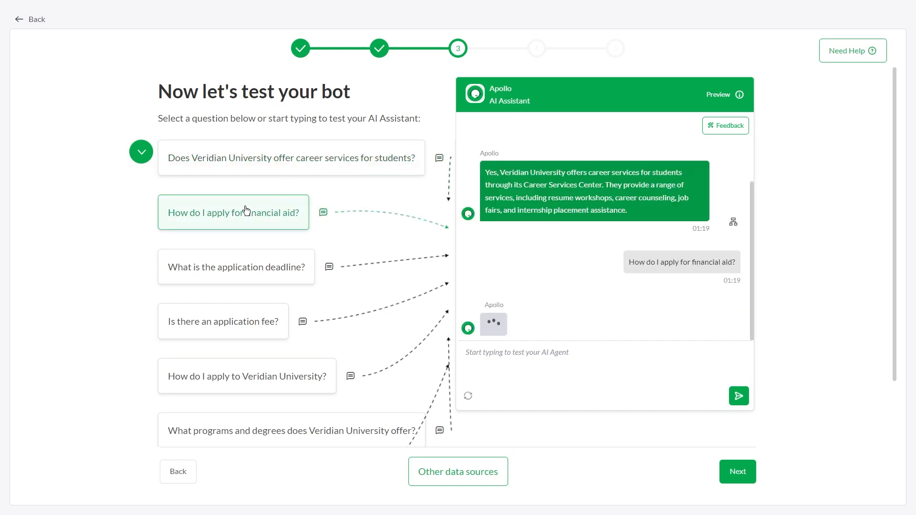
left_click(222, 320)
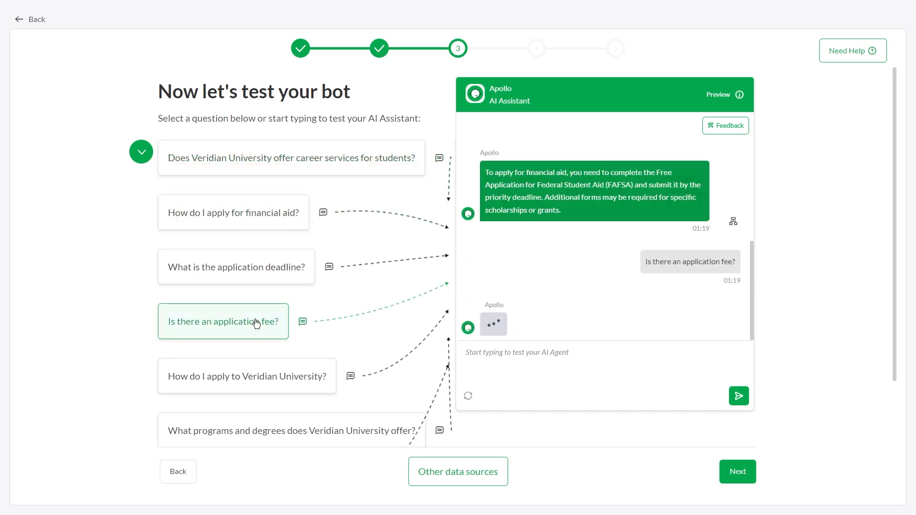
left_click(222, 321)
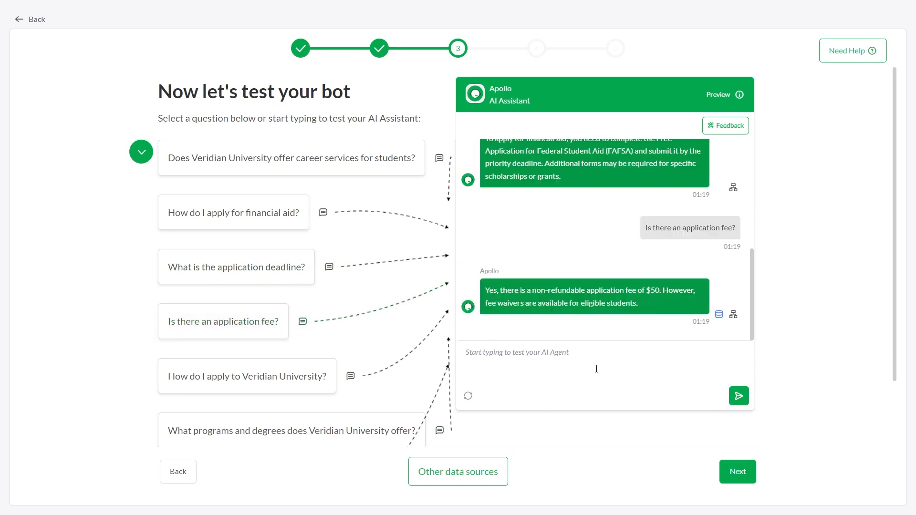
- Set the bot persona to Michelle, titled Instructor, with multilingual support enabled
left_click(737, 471)
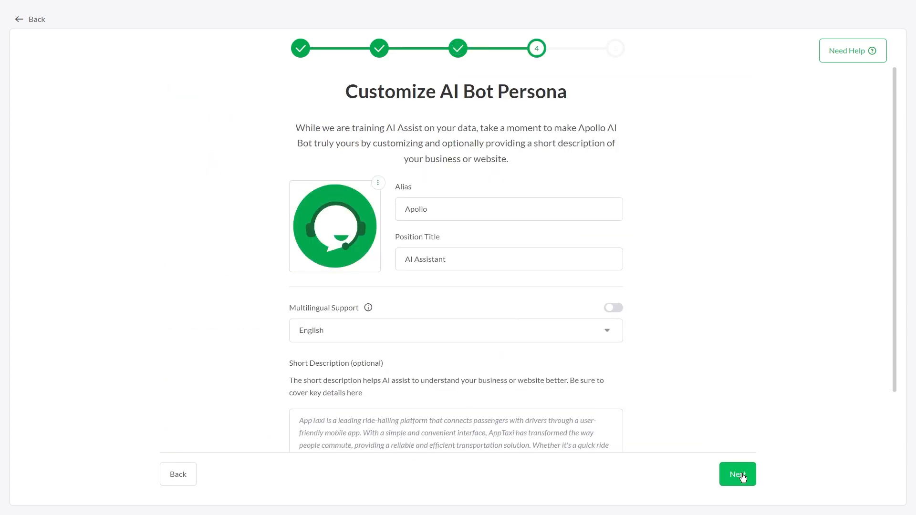
type("Michel")
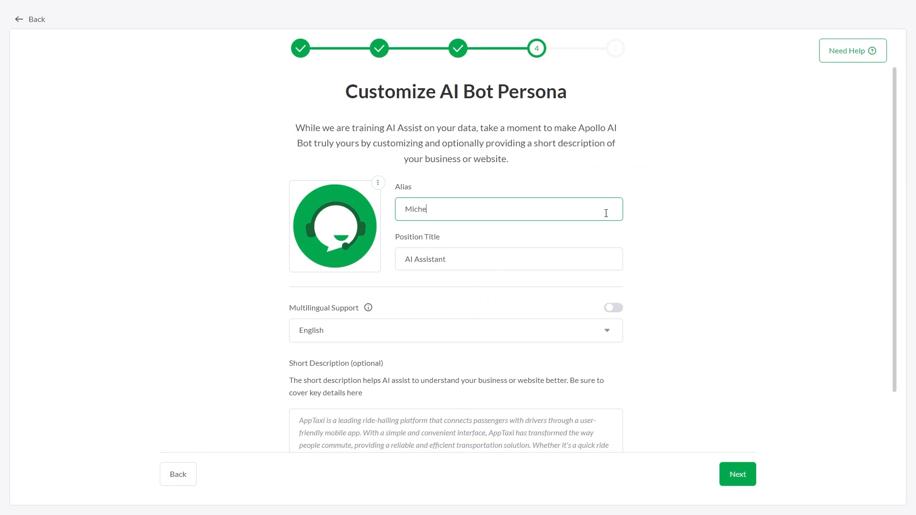
type("Instructor")
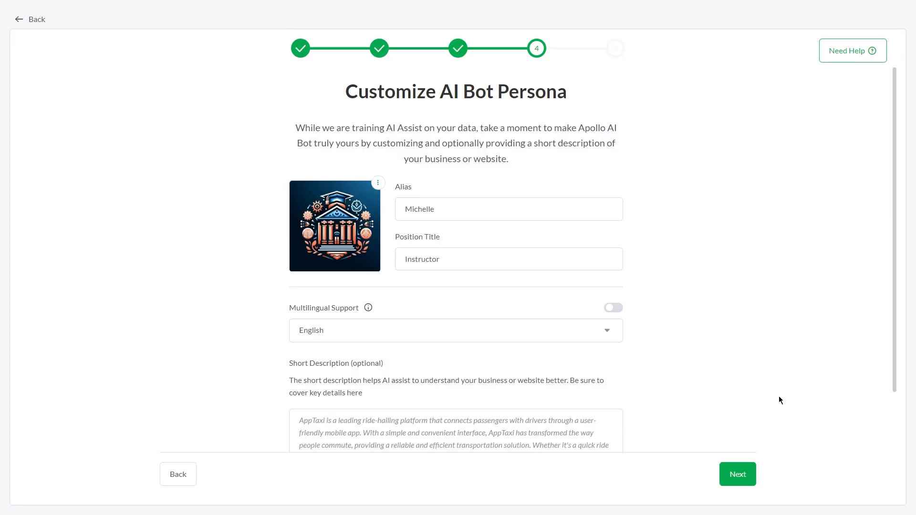
left_click(612, 307)
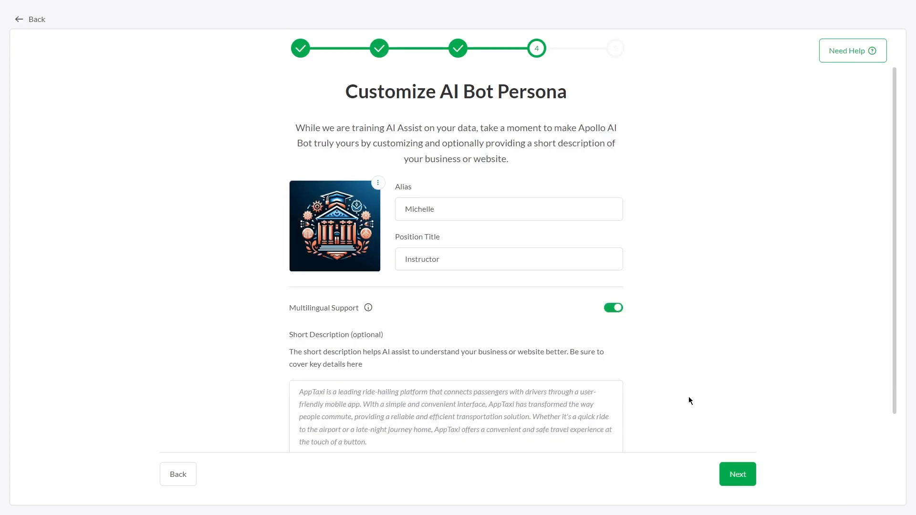
- Save the persona and activate AI Assist on the chosen plan
left_click(737, 474)
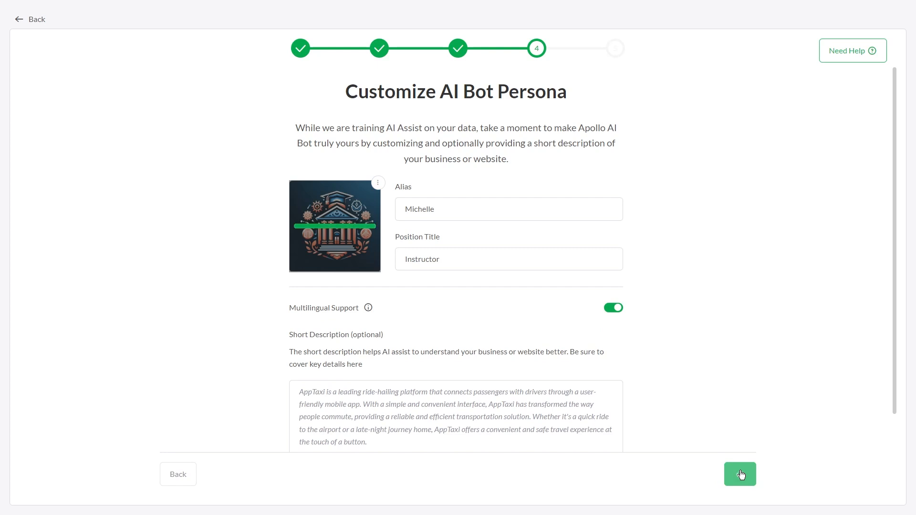
left_click(739, 474)
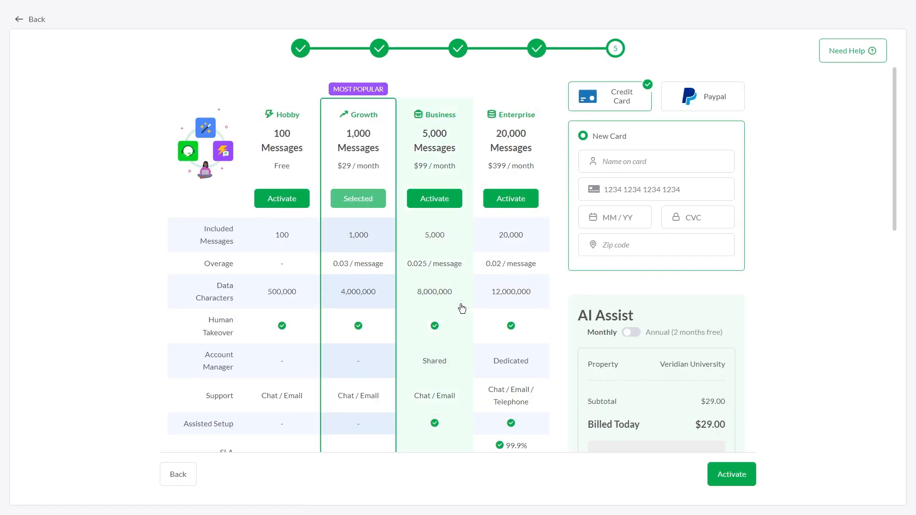
left_click(730, 474)
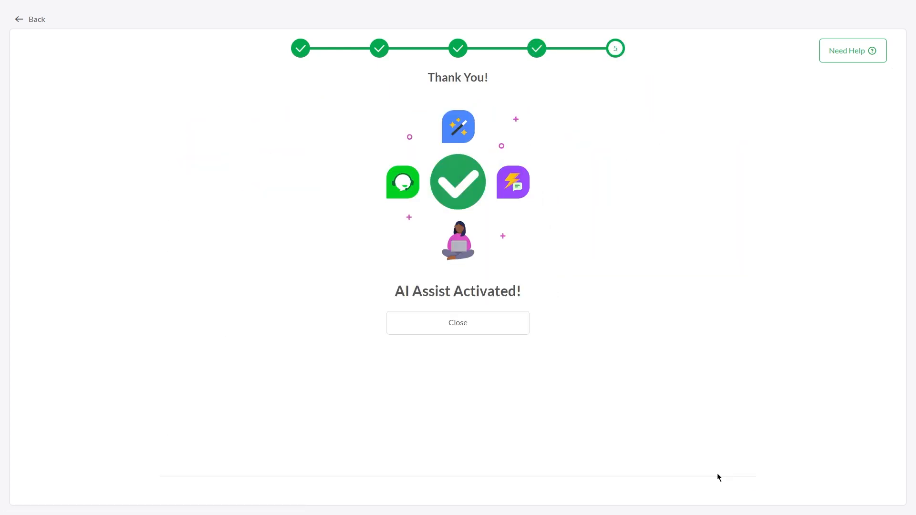
left_click(457, 322)
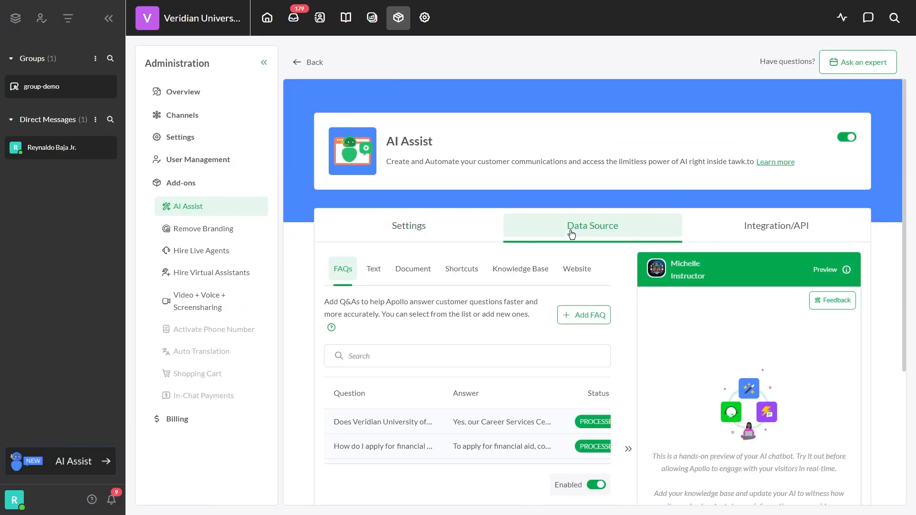
left_click(576, 269)
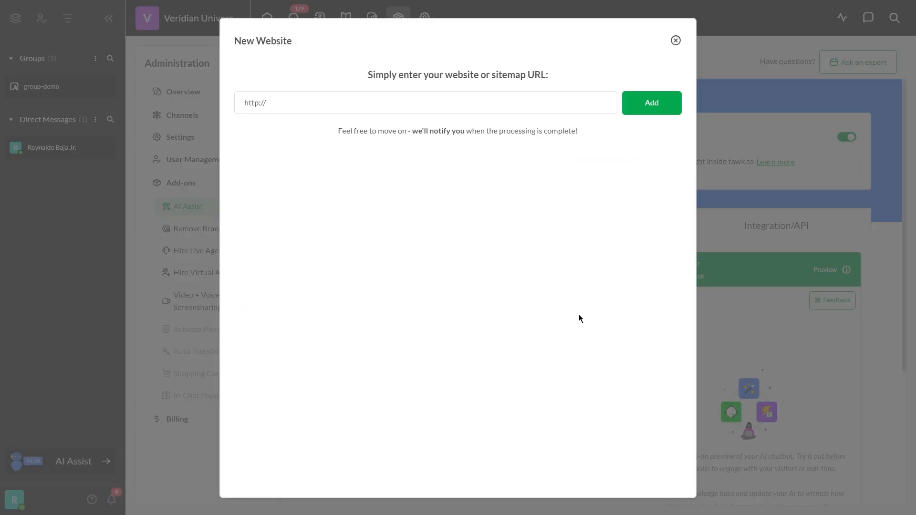
type("www.veridianuniversity.edu/data/")
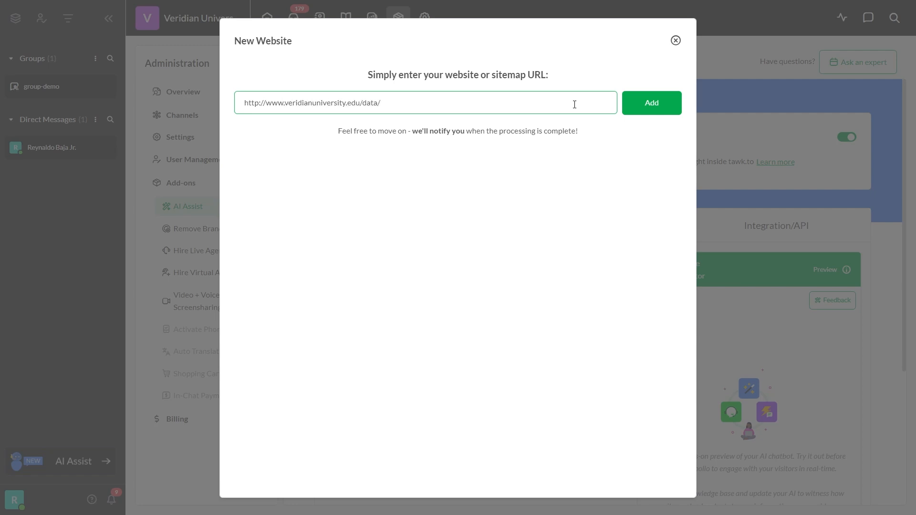
left_click(651, 103)
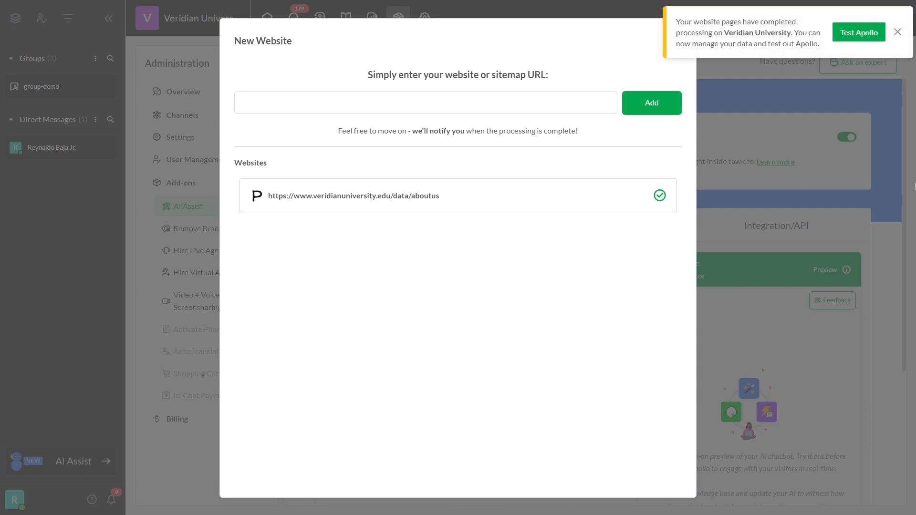
- Remove 'innovation,' from the ingested About Us page content and save it
left_click(353, 195)
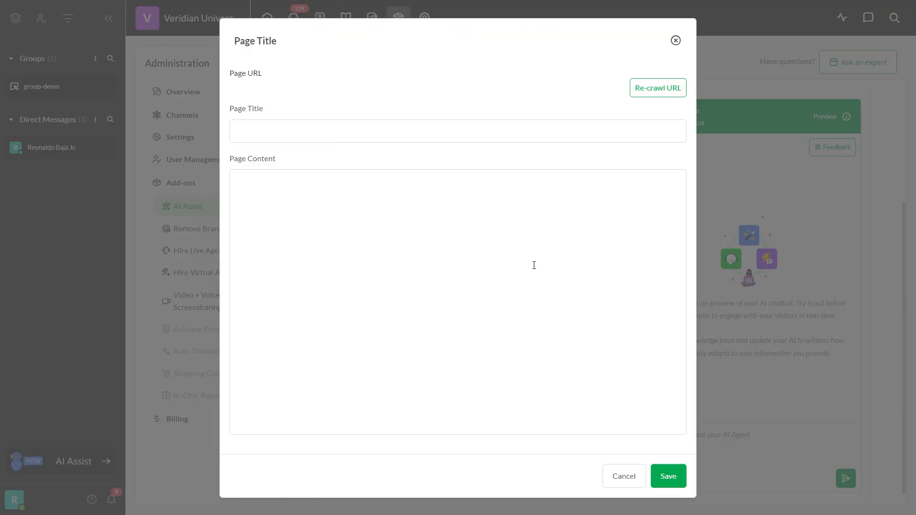
left_click(657, 88)
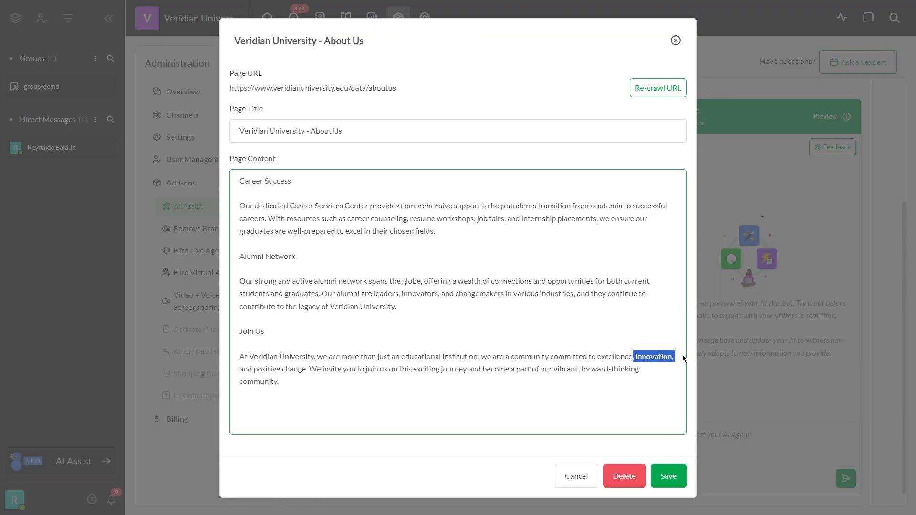
left_click(668, 475)
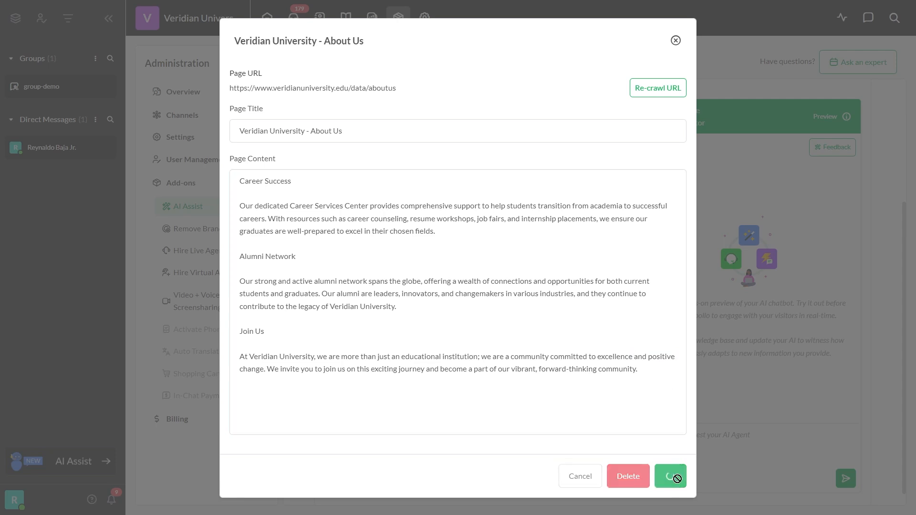
- Enable automatic hourly updates for the website data source
left_click(669, 475)
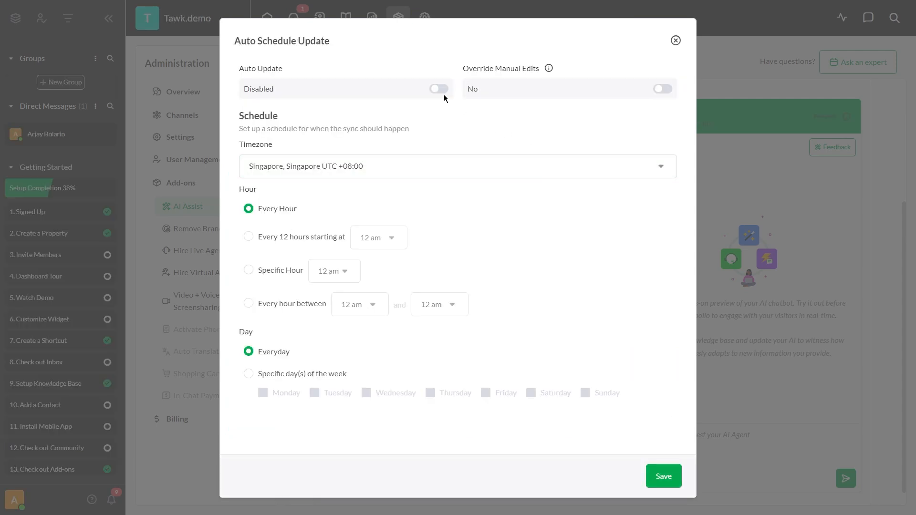
left_click(438, 88)
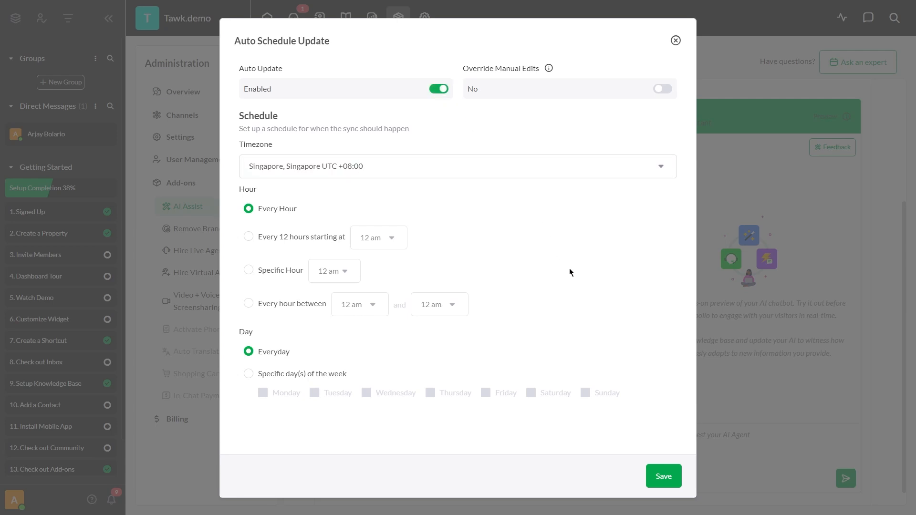
left_click(663, 475)
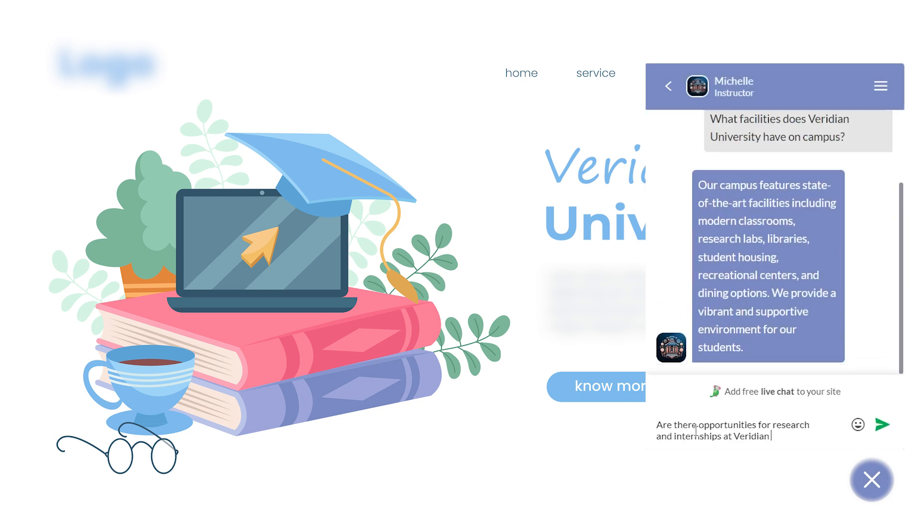
- Send a research and internships question to Michelle in the website chat widget
left_click(882, 424)
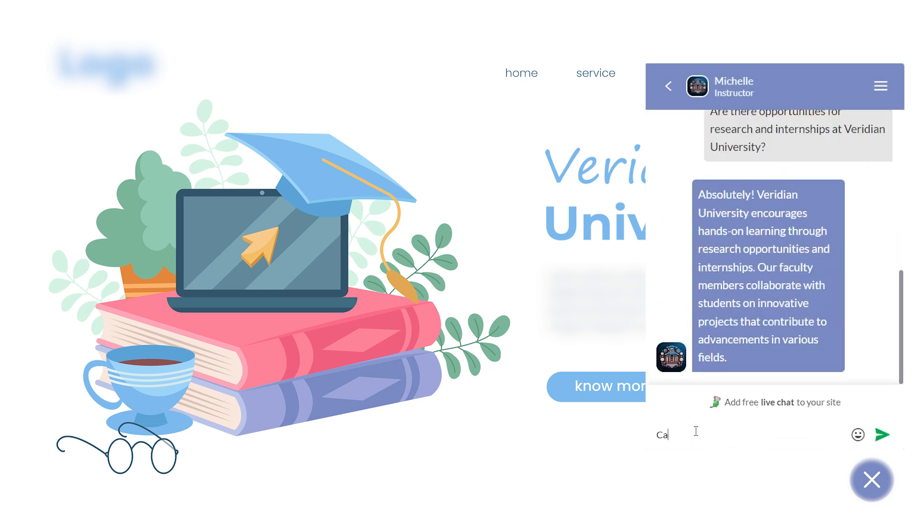